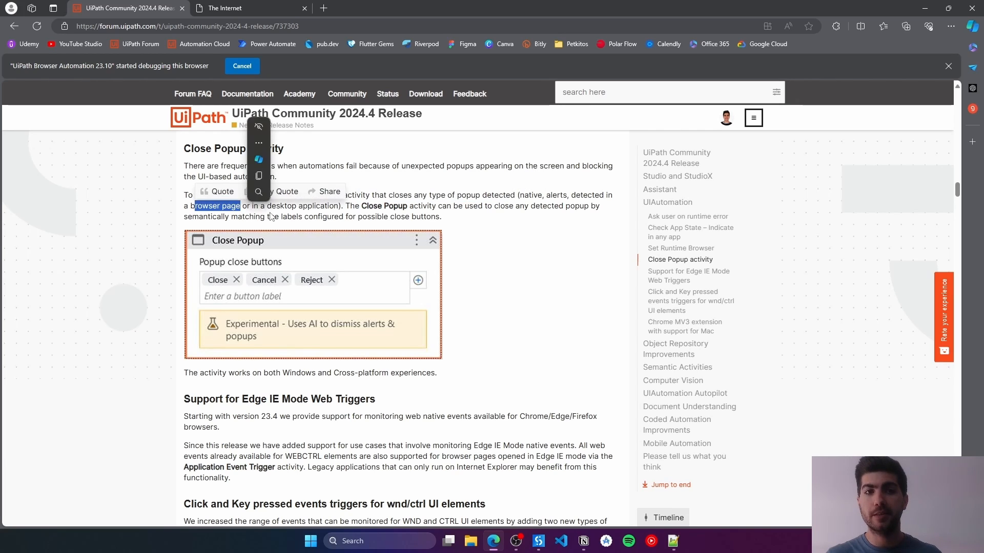
Step: Review the Close Popup description and check the UiPath.UIAutomation.Activities package in Manage Packages
{"action": "double_click", "coordinate": [302, 206]}
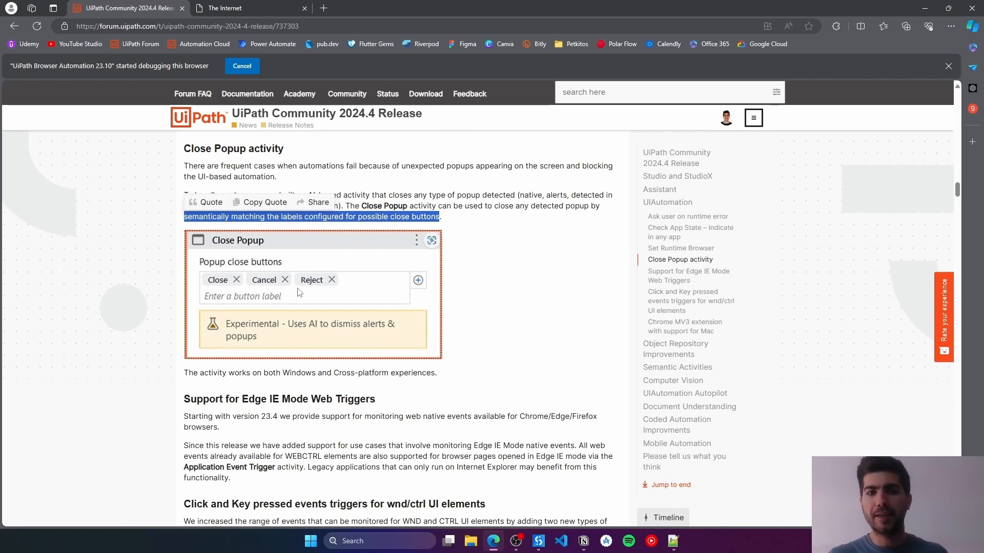
{"action": "mouse_move", "coordinate": [388, 271]}
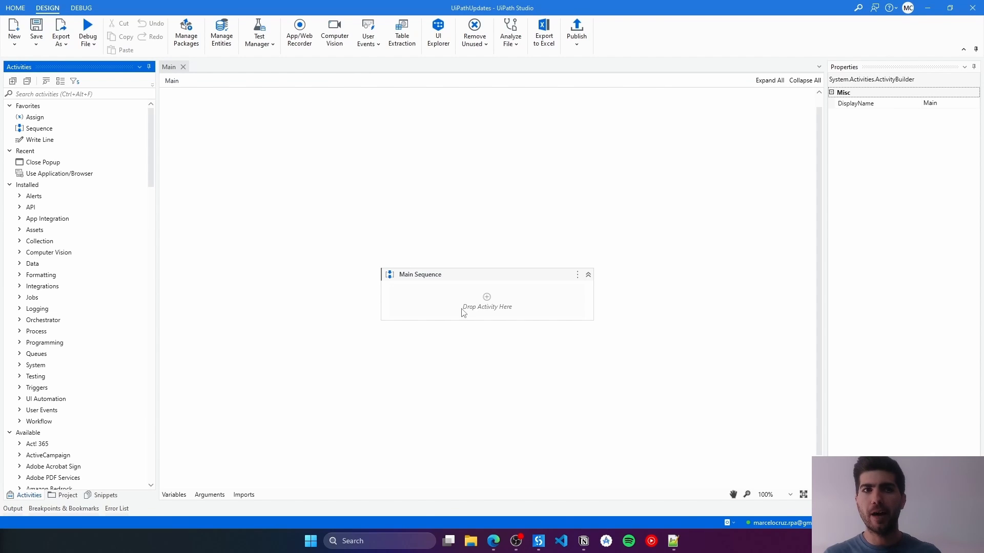
{"action": "mouse_move", "coordinate": [552, 305]}
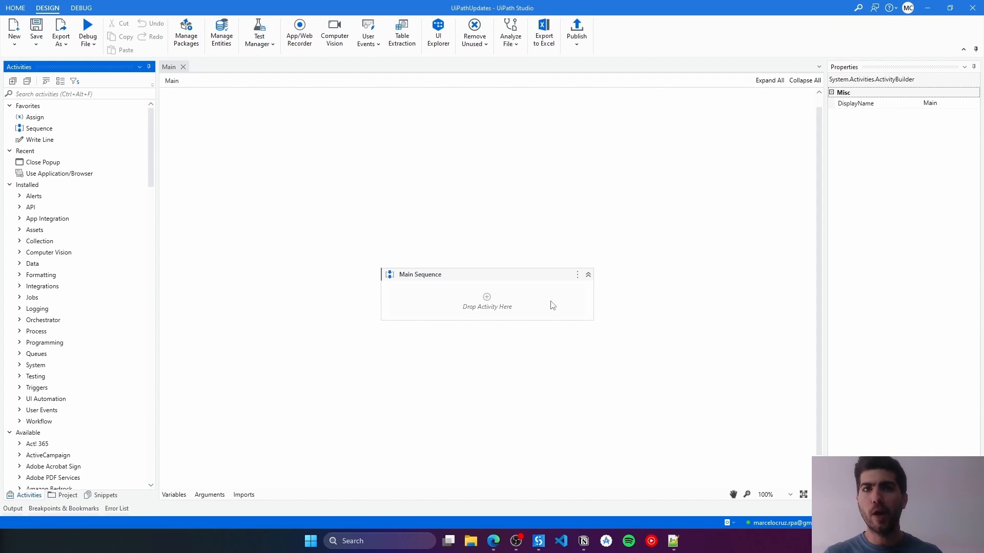
{"action": "left_click", "coordinate": [186, 32]}
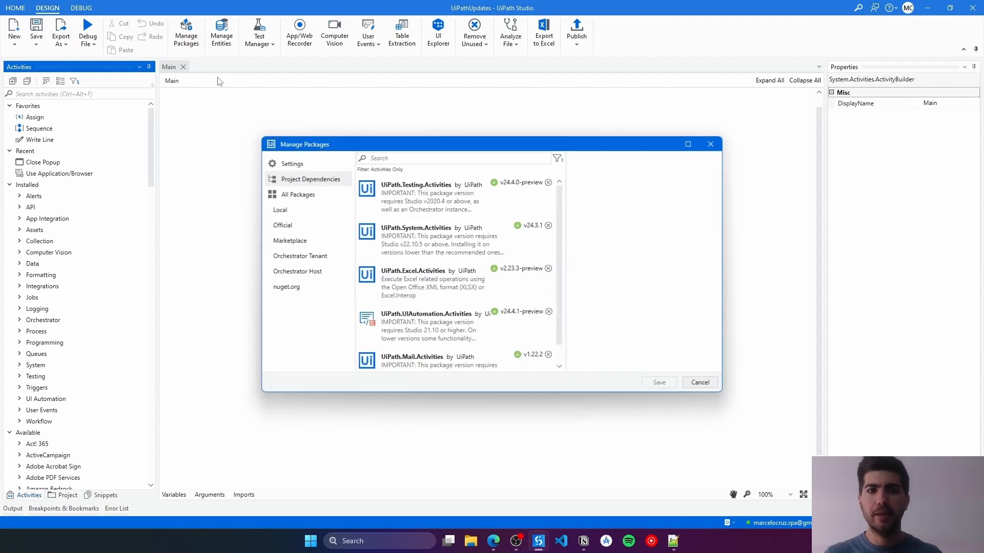
{"action": "left_click", "coordinate": [426, 280]}
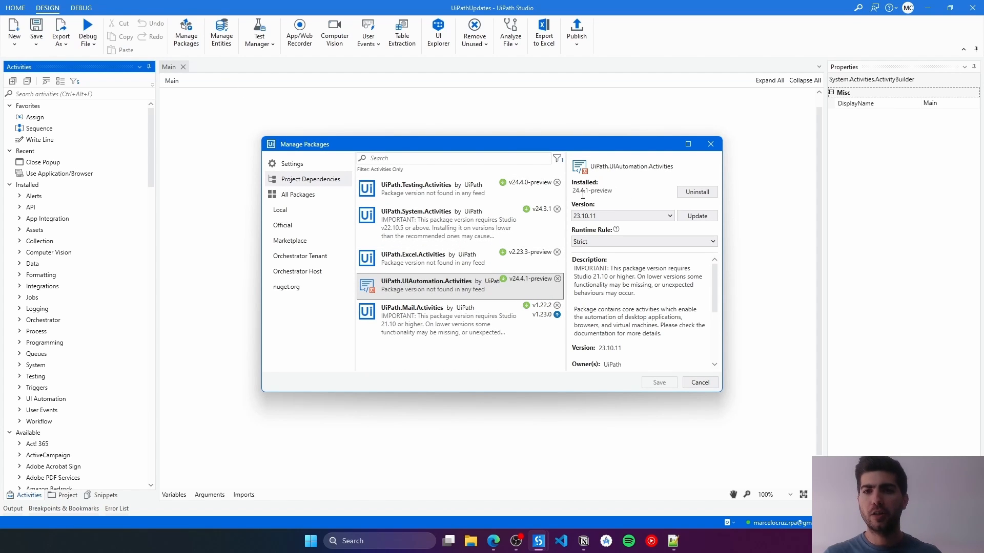
{"action": "mouse_move", "coordinate": [615, 194]}
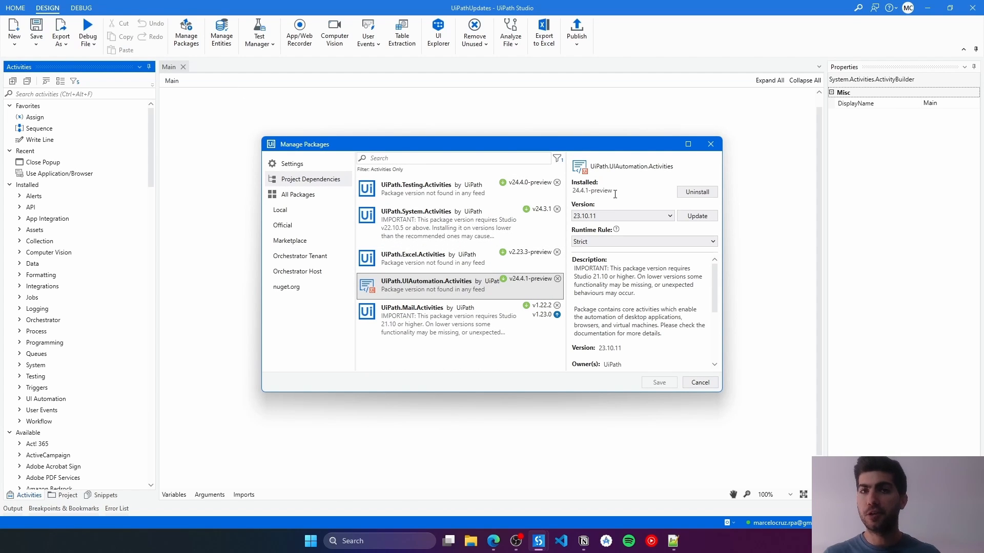
{"action": "left_click", "coordinate": [699, 383]}
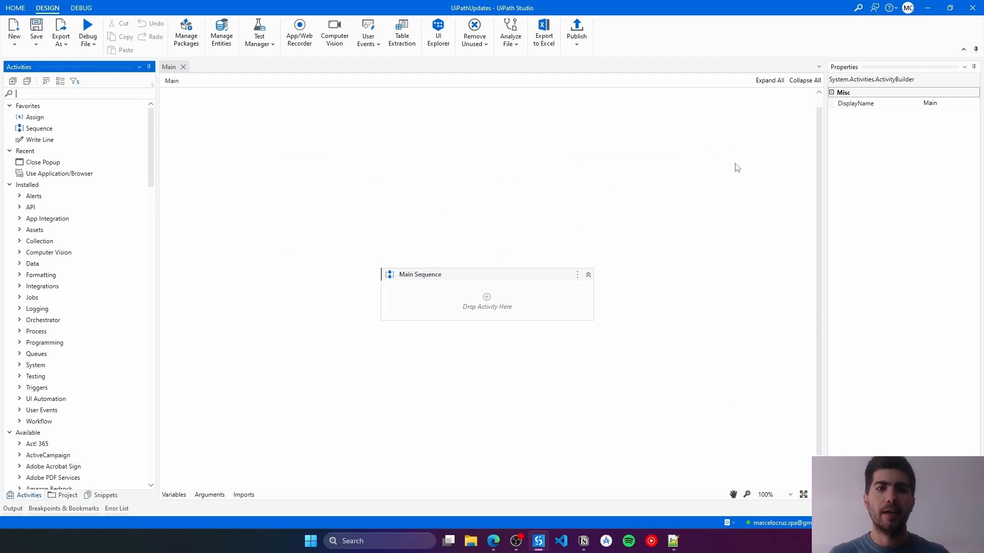
{"action": "mouse_move", "coordinate": [42, 162]}
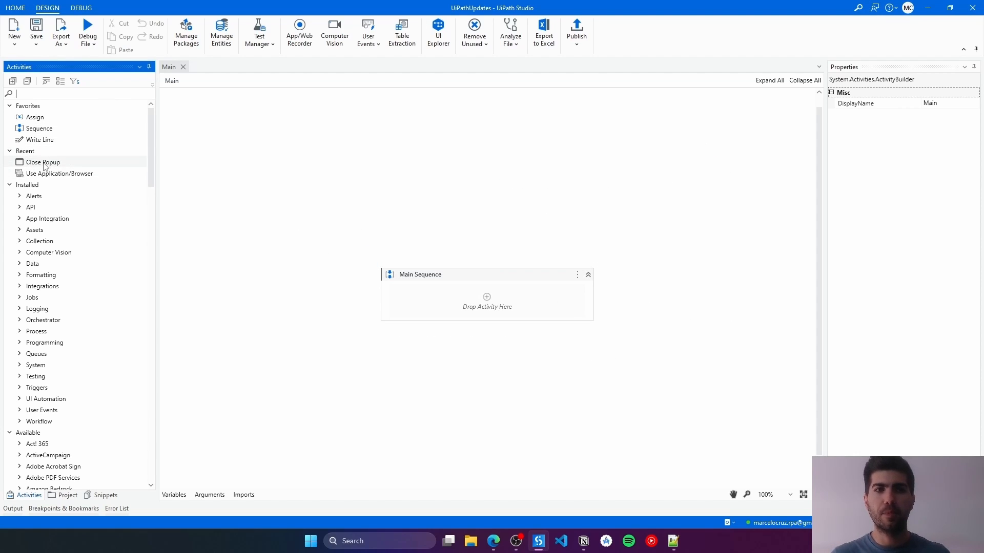
Step: Search the Activities panel for 'CLOSE POP', then 'USE APP' to find Use Application/Browser
{"action": "type", "text": "CLOSE POPU"}
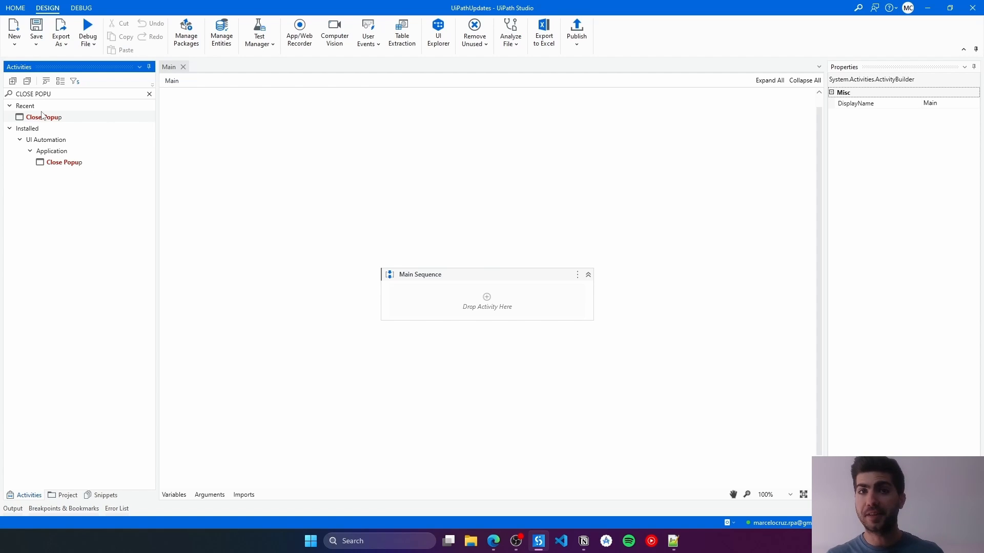
{"action": "left_click", "coordinate": [149, 94]}
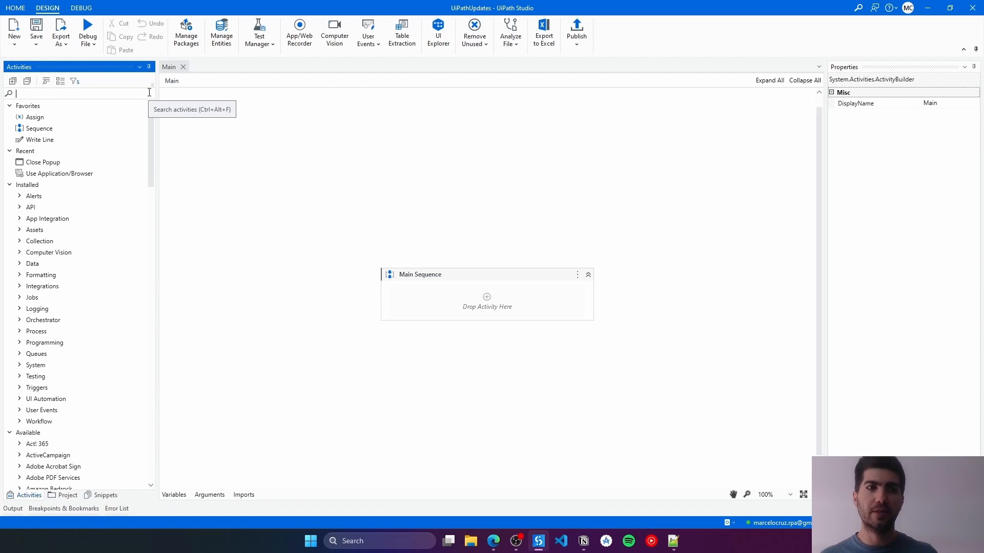
{"action": "type", "text": "USE APP"}
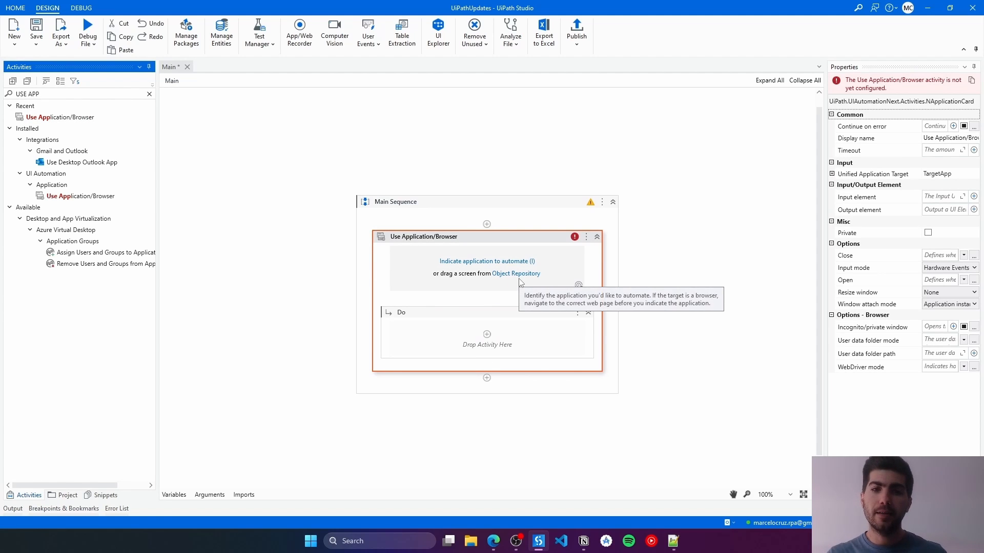
{"action": "mouse_move", "coordinate": [463, 329]}
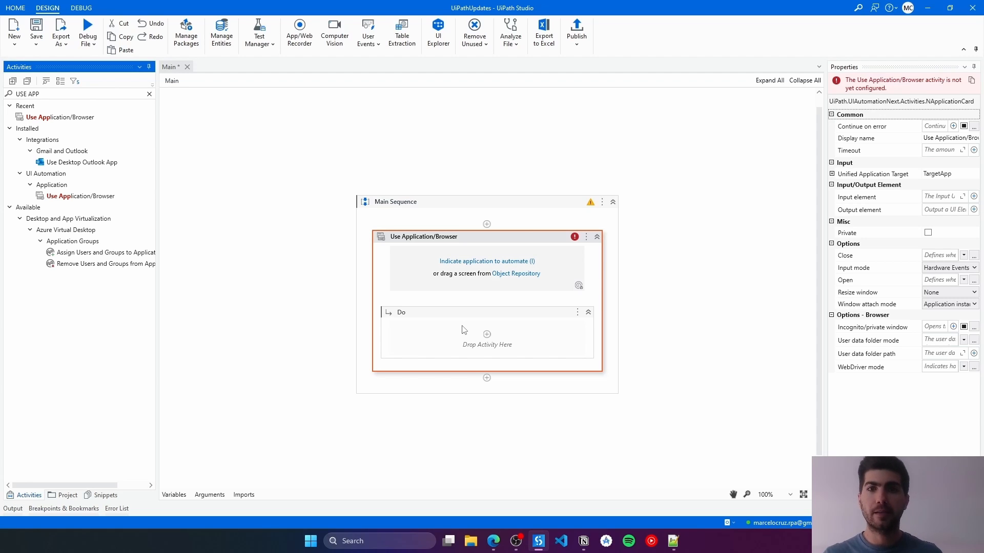
{"action": "mouse_move", "coordinate": [641, 448]}
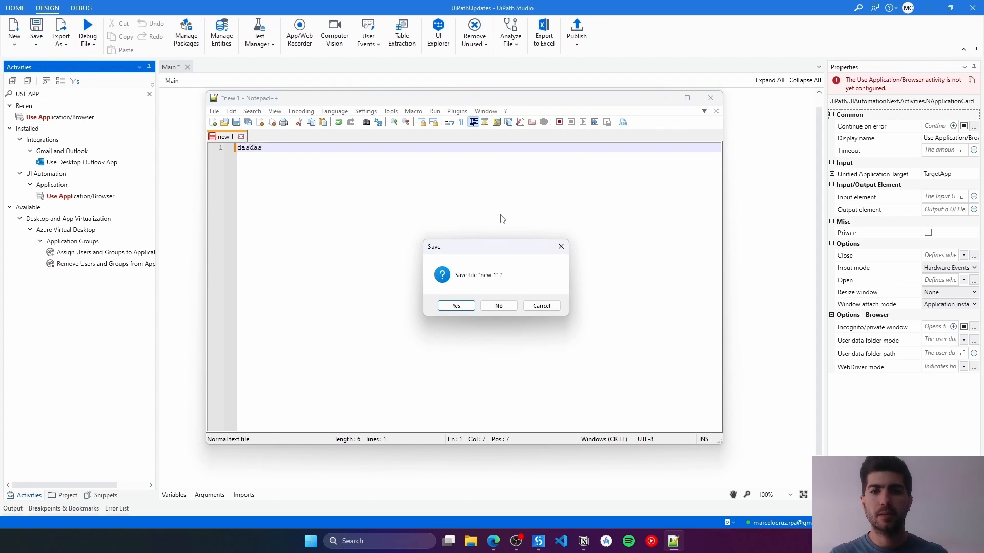
{"action": "mouse_move", "coordinate": [431, 312]}
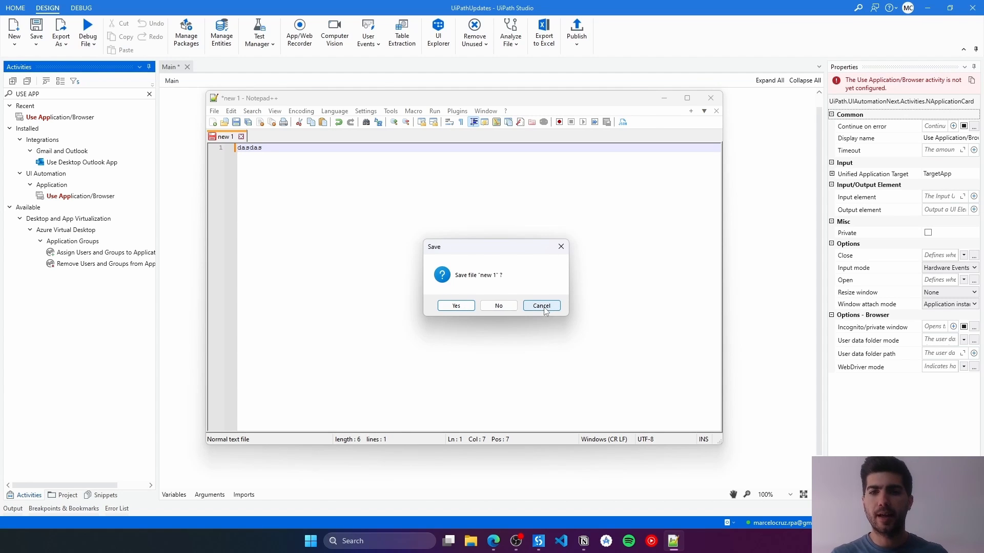
Step: Dismiss the Notepad++ save prompt and indicate Notepad++ as the application to automate
{"action": "left_click", "coordinate": [541, 306]}
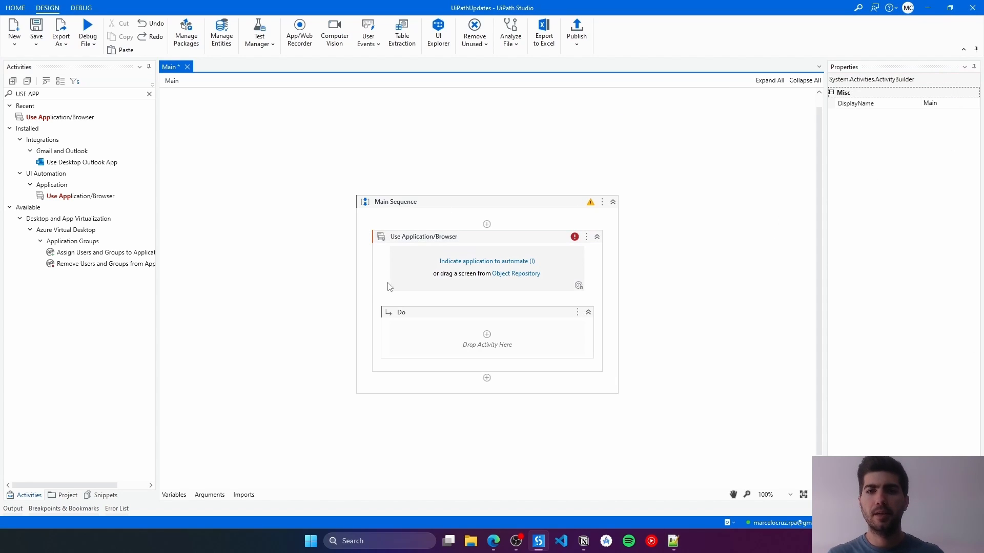
{"action": "mouse_move", "coordinate": [486, 262]}
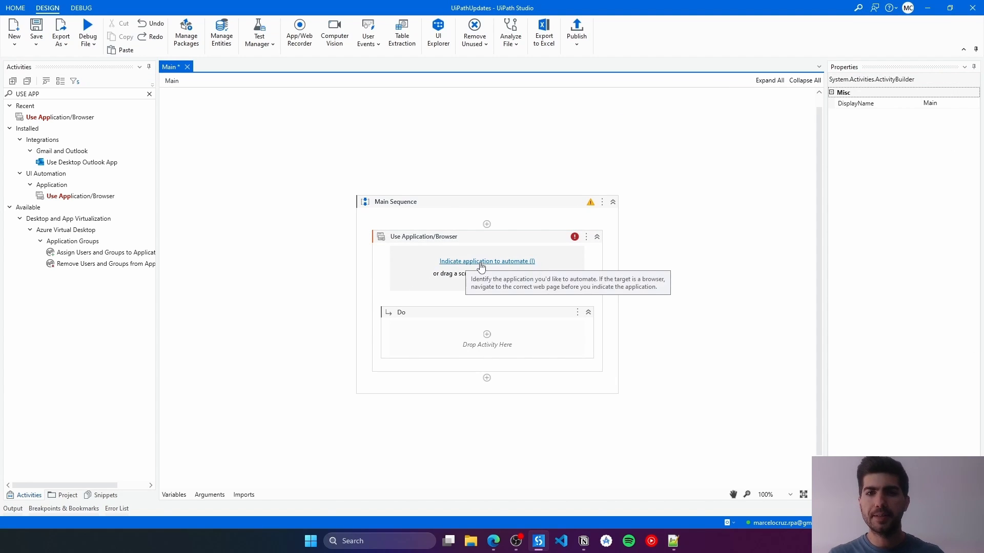
{"action": "left_click", "coordinate": [486, 261]}
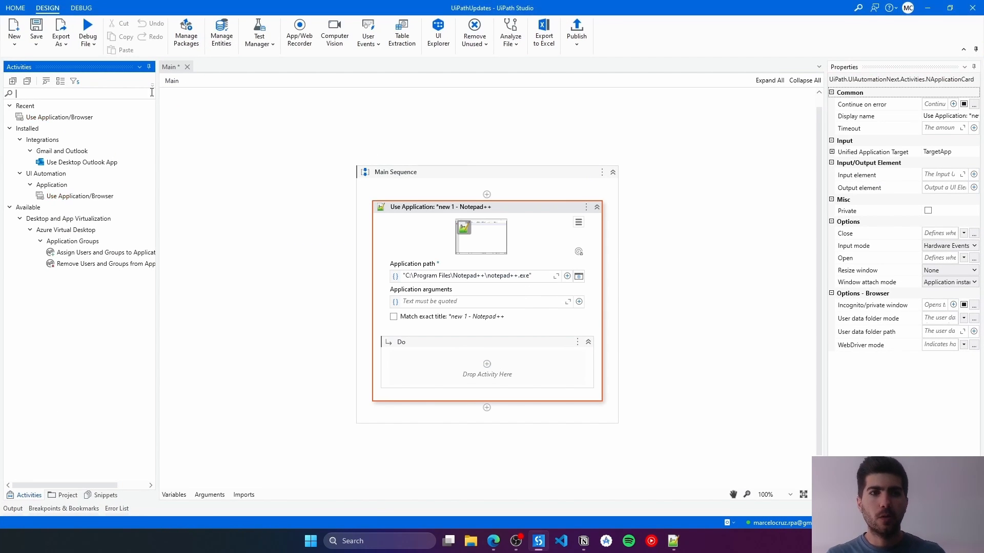
Step: Add a Close Popup activity to the Do block, try a 'Reje' label and remove it again
{"action": "type", "text": "CLOSE"}
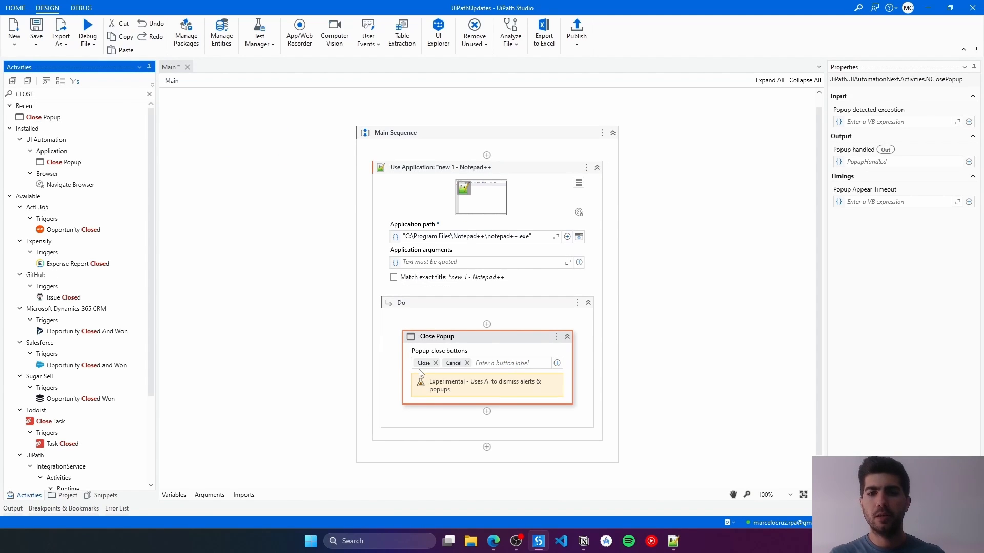
{"action": "mouse_move", "coordinate": [450, 357]}
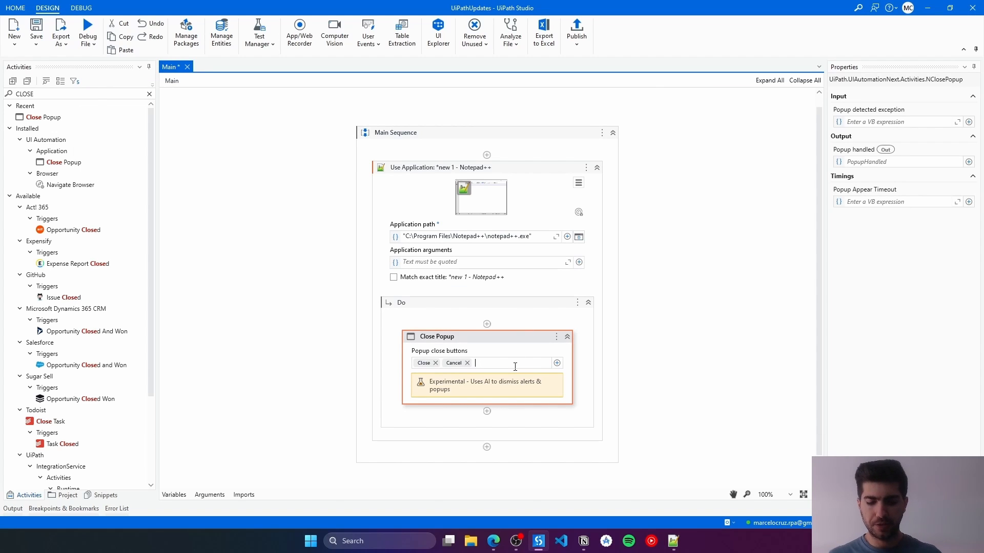
{"action": "type", "text": "Reject"}
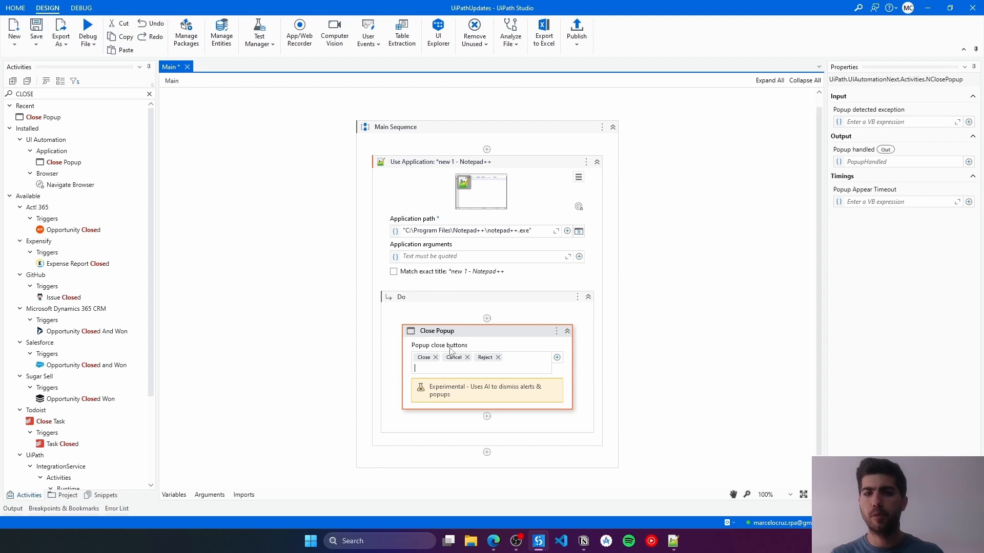
{"action": "left_click", "coordinate": [497, 357]}
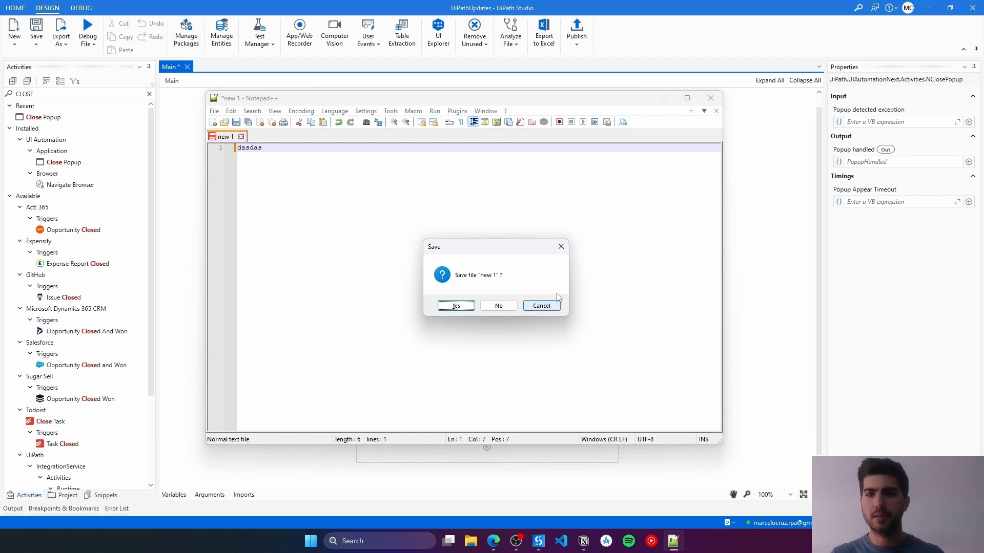
{"action": "mouse_move", "coordinate": [495, 390]}
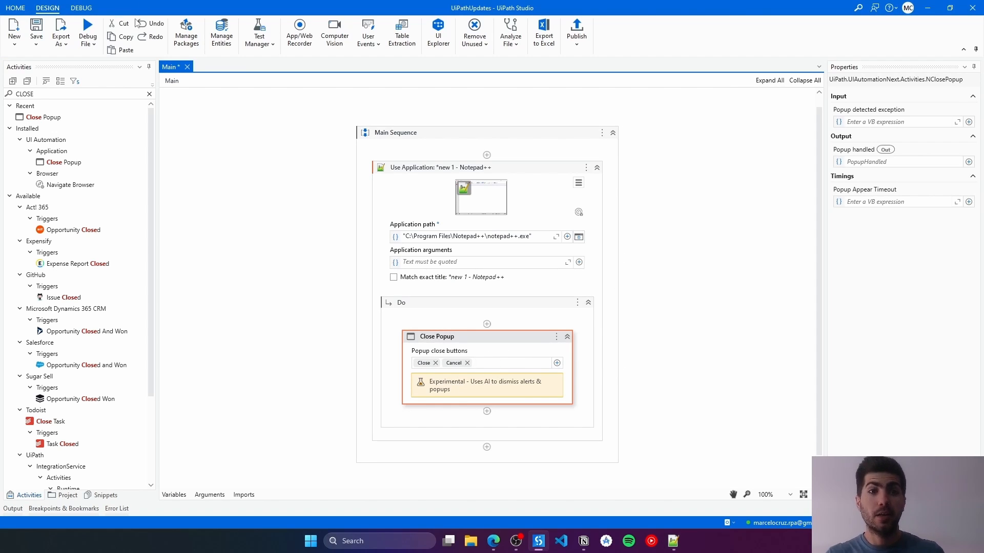
Step: Debug the workflow so Close Popup acts on Notepad++'s save prompt
{"action": "left_click", "coordinate": [87, 33]}
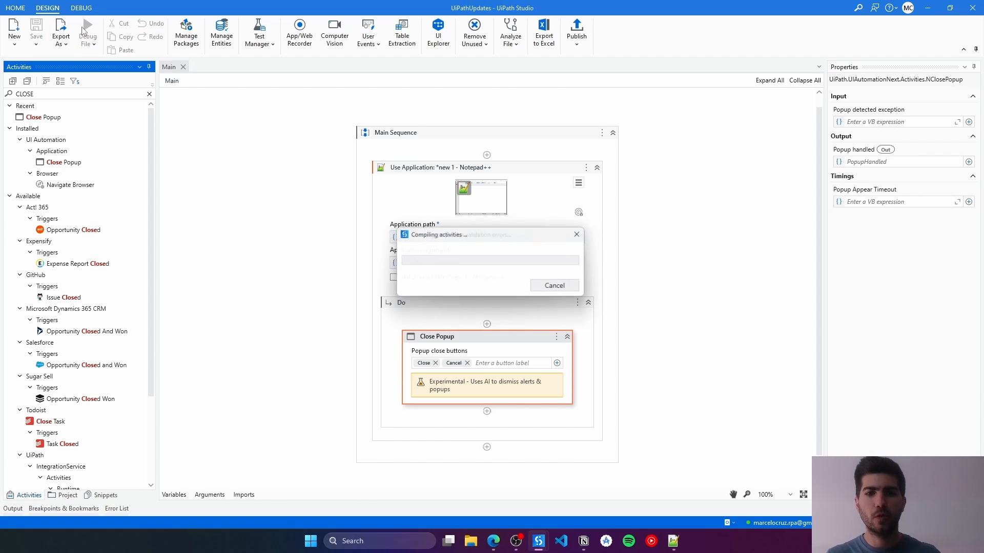
{"action": "left_click", "coordinate": [86, 29]}
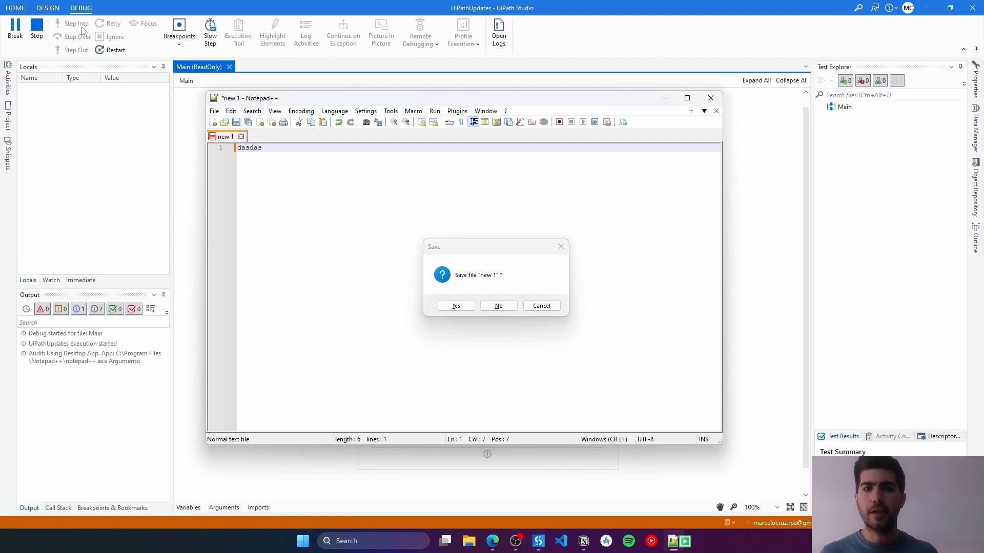
{"action": "left_click", "coordinate": [498, 305]}
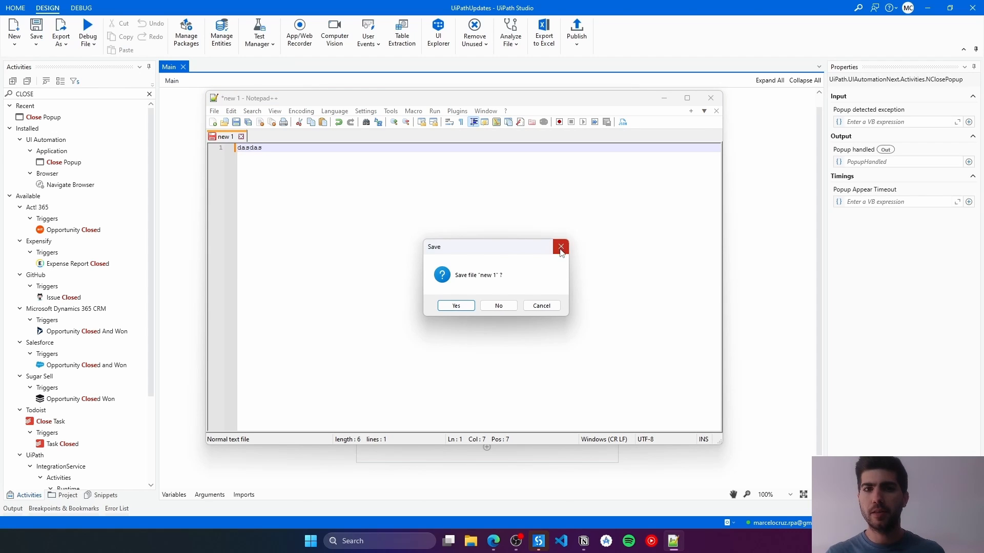
{"action": "mouse_move", "coordinate": [559, 246]}
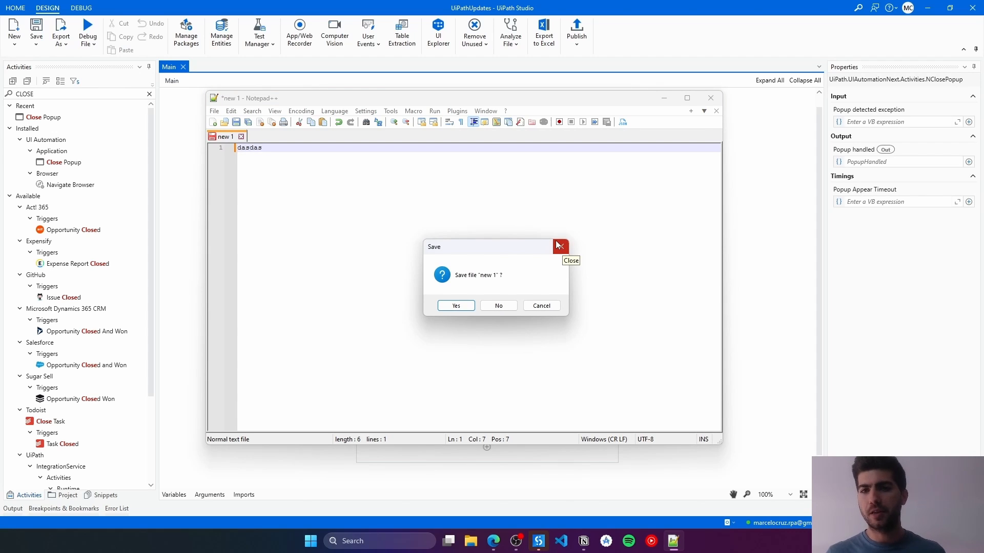
{"action": "mouse_move", "coordinate": [622, 204]}
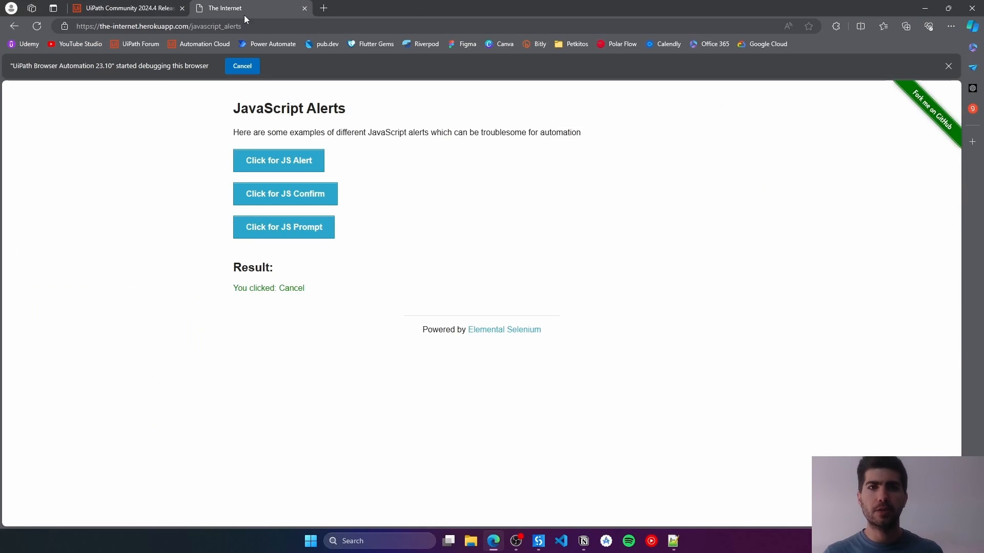
Step: On the JavaScript Alerts page, trigger JS Confirm and cancel it, then dismiss the JS Alert
{"action": "left_click", "coordinate": [156, 26]}
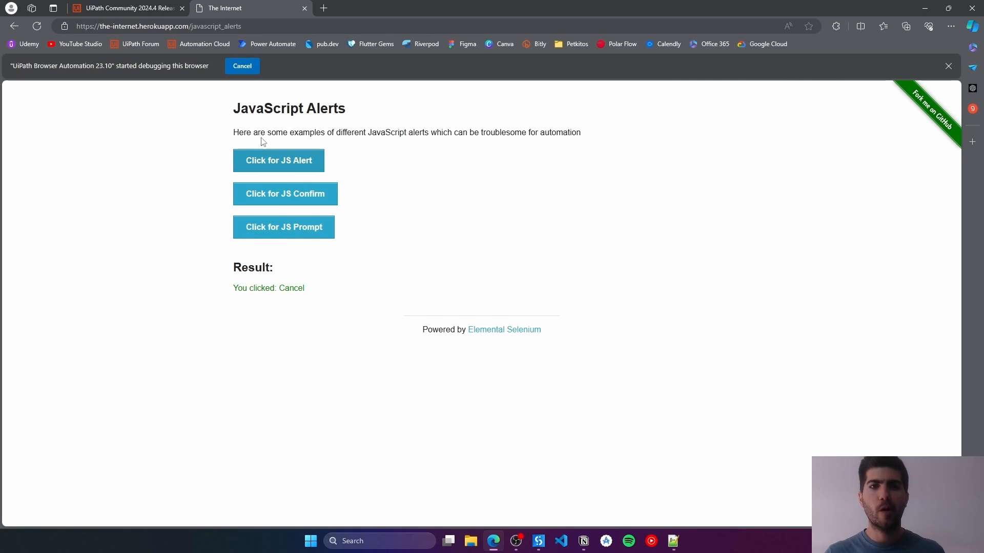
{"action": "left_click", "coordinate": [278, 160]}
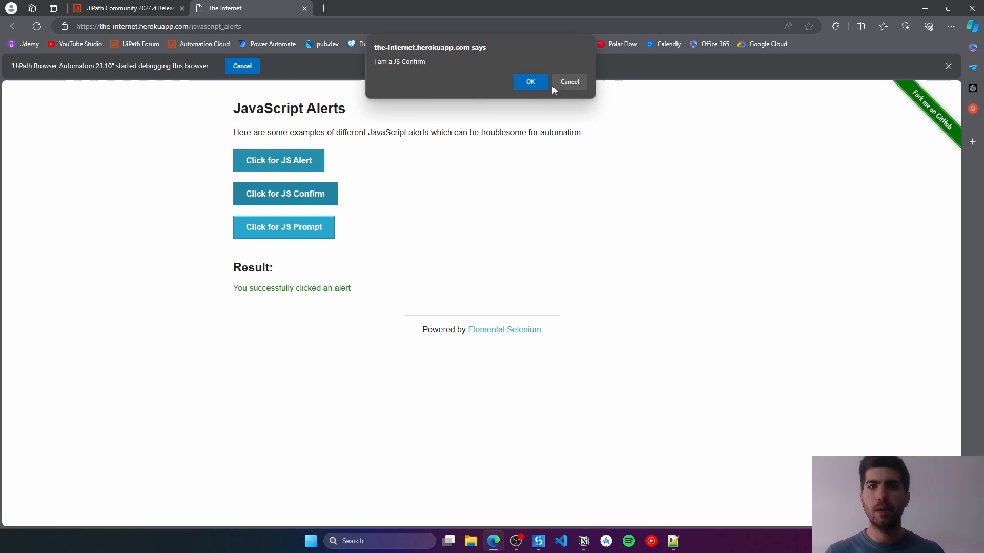
{"action": "left_click", "coordinate": [568, 81]}
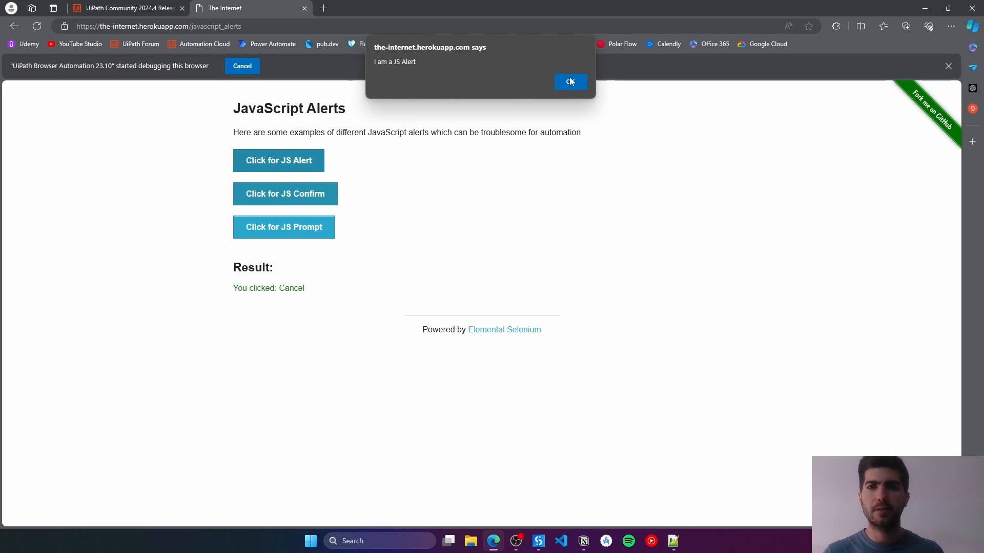
{"action": "left_click", "coordinate": [537, 541]}
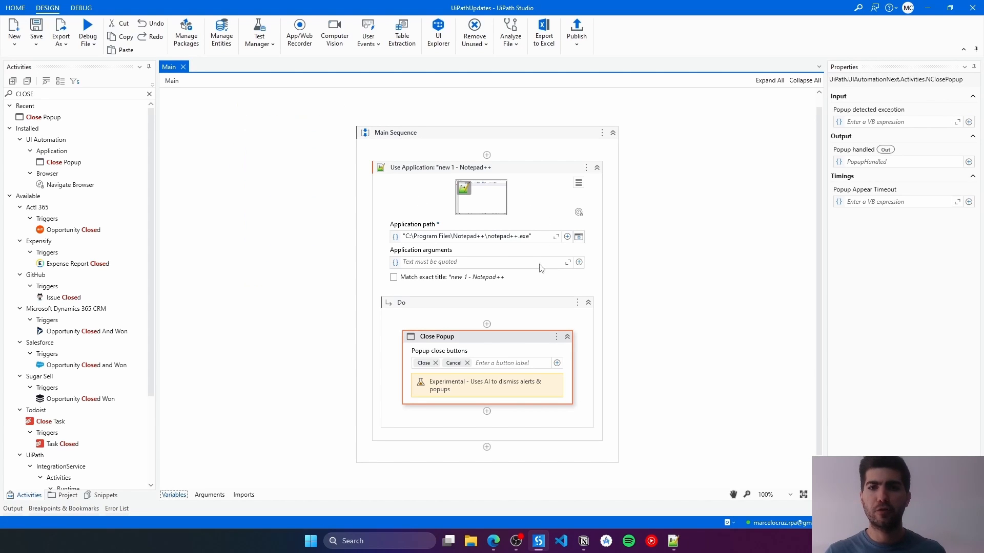
Step: Retarget the application scope to the Edge JavaScript Alerts page via Indicate target on screen
{"action": "left_click", "coordinate": [577, 182]}
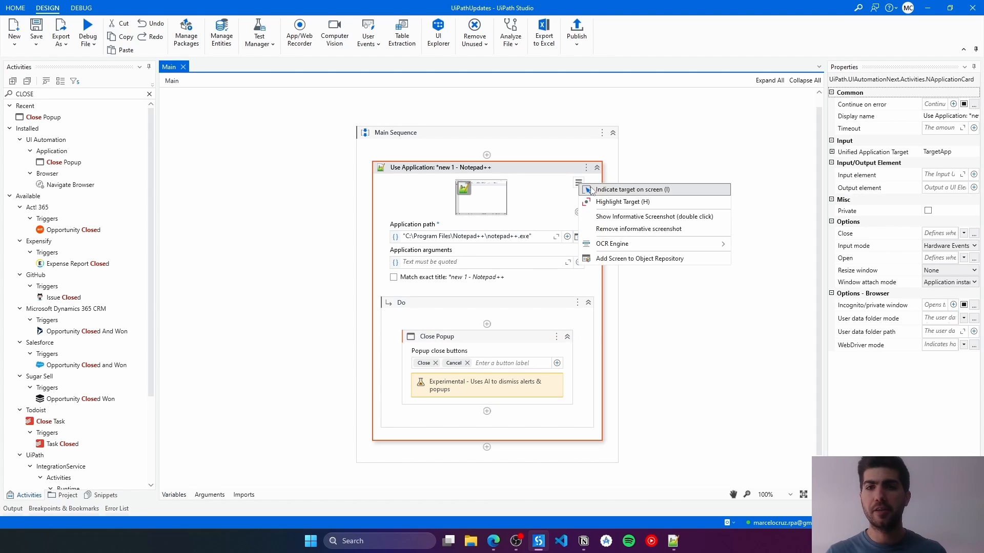
{"action": "left_click", "coordinate": [633, 189]}
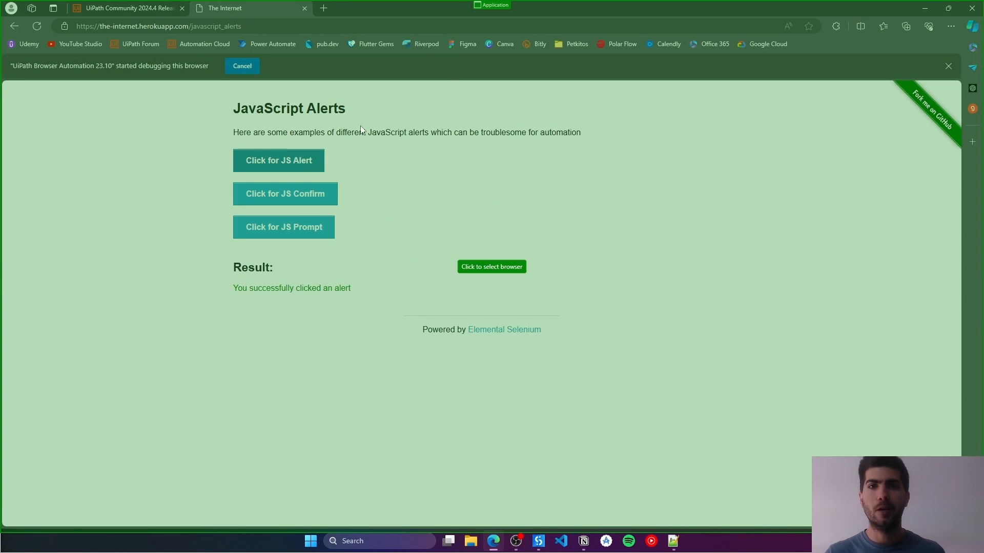
{"action": "left_click", "coordinate": [538, 541]}
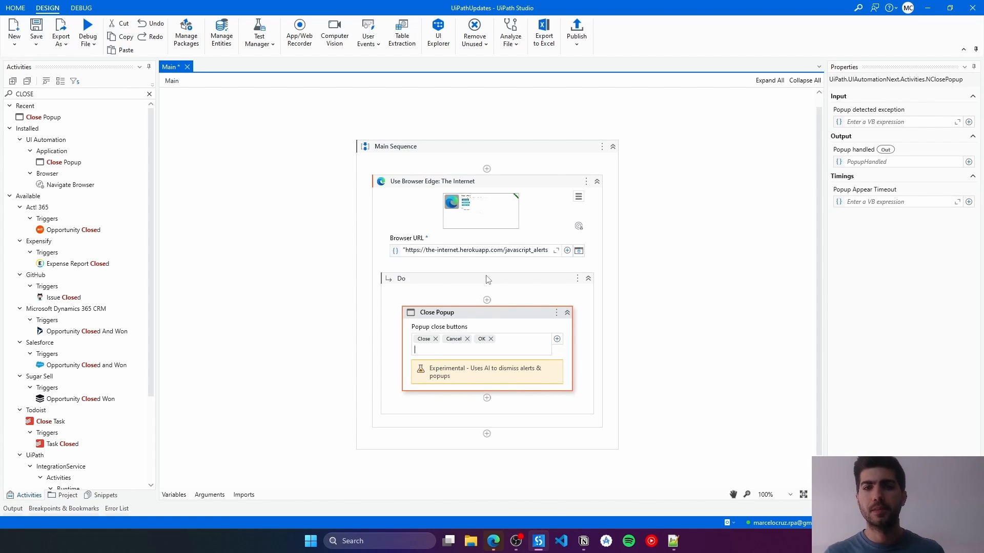
Step: Raise a JS Alert on the Edge test page and return to the workflow in Studio
{"action": "left_click", "coordinate": [87, 28]}
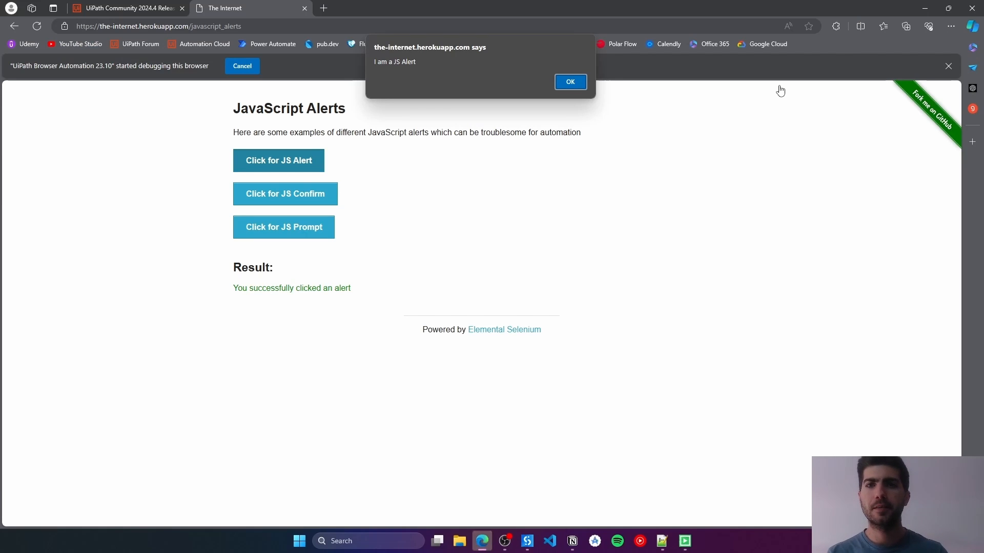
{"action": "left_click", "coordinate": [569, 81]}
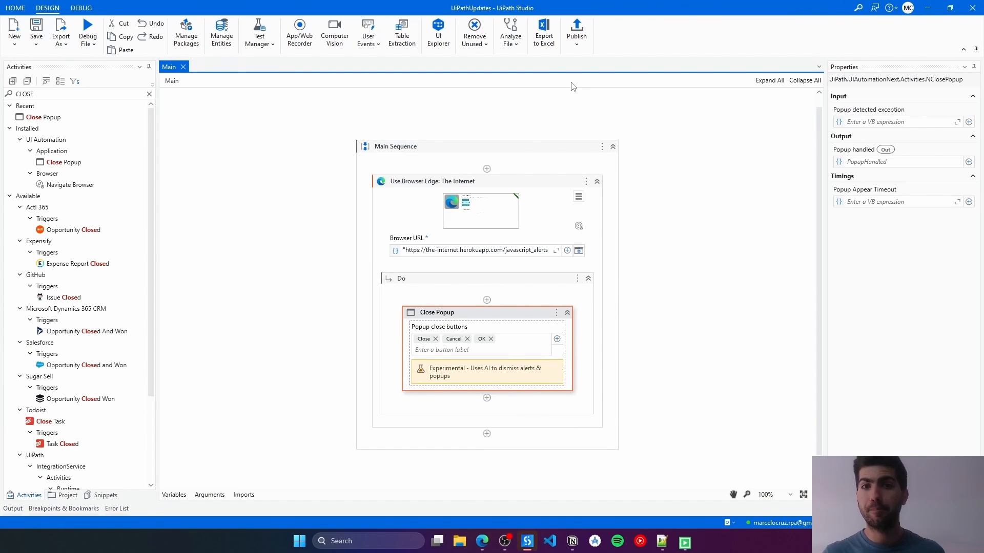
{"action": "mouse_move", "coordinate": [520, 263]}
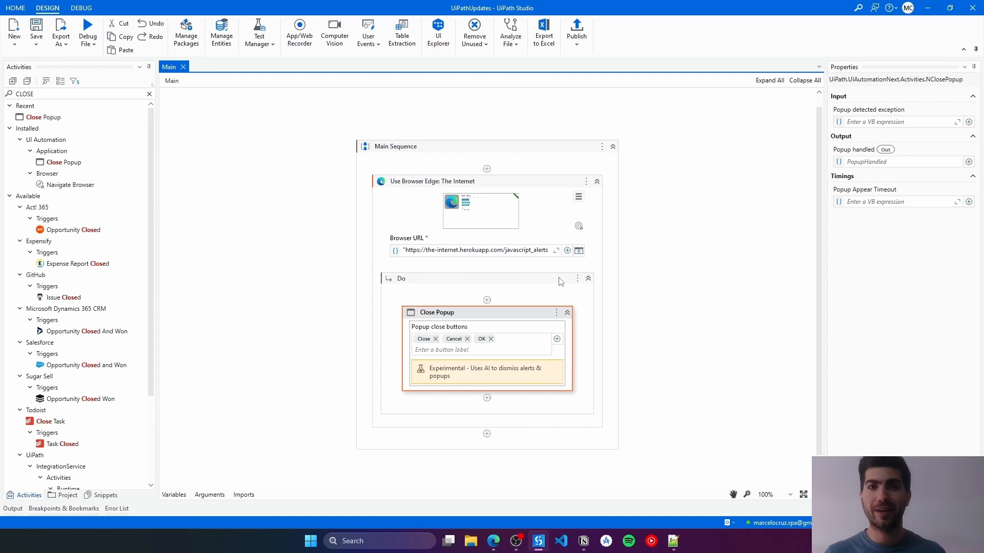
Step: Run the workflow against the JS Alert, then against a fresh JS Confirm popup
{"action": "left_click", "coordinate": [87, 30]}
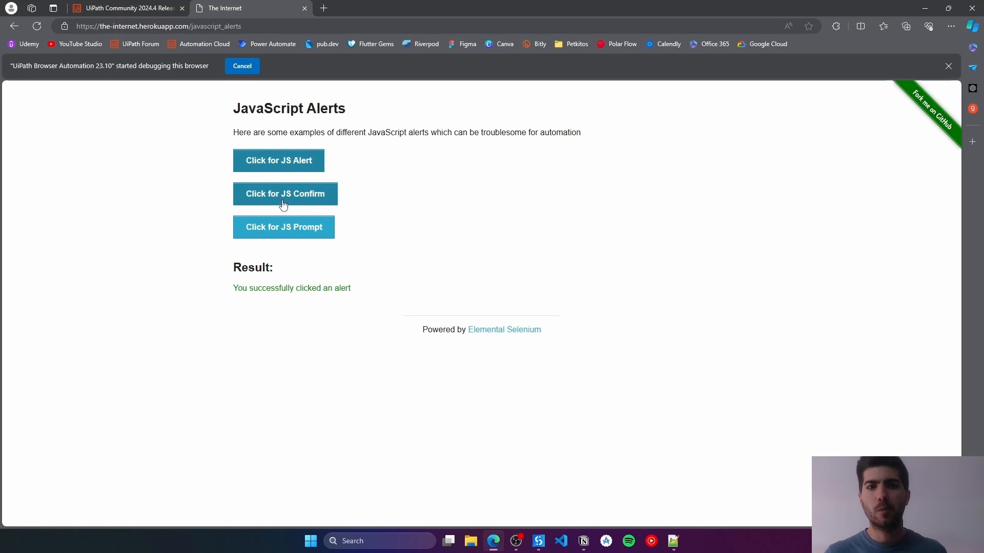
{"action": "left_click", "coordinate": [284, 193]}
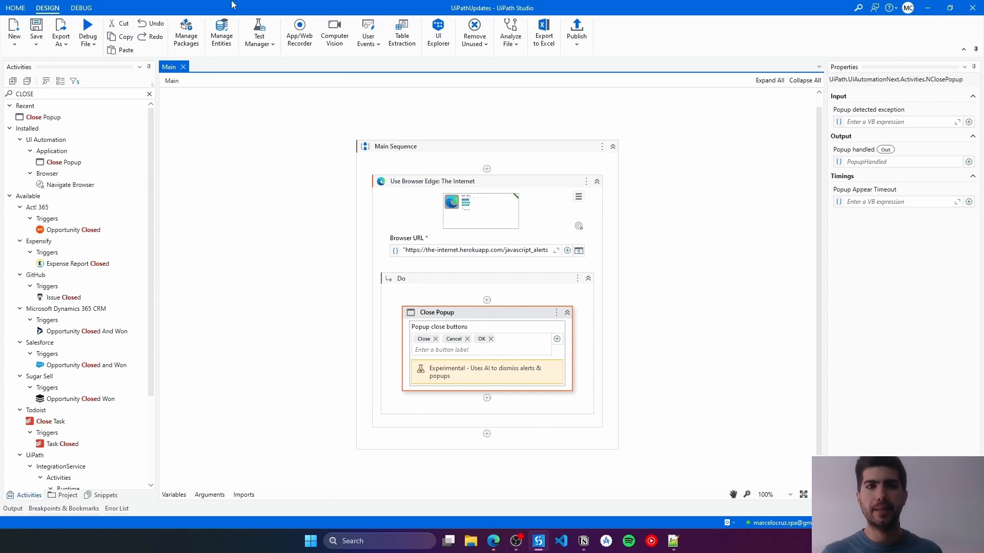
{"action": "mouse_move", "coordinate": [502, 344]}
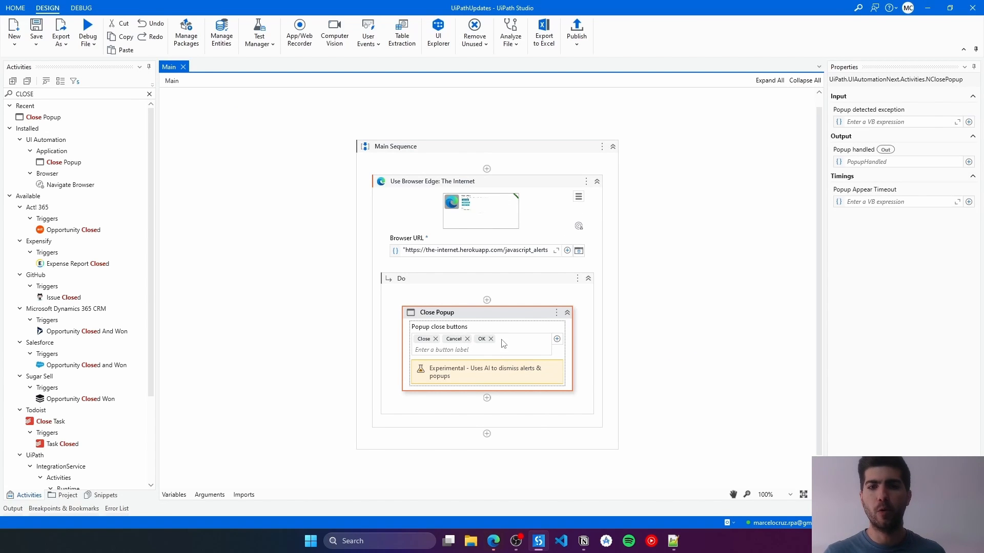
{"action": "left_click", "coordinate": [87, 27]}
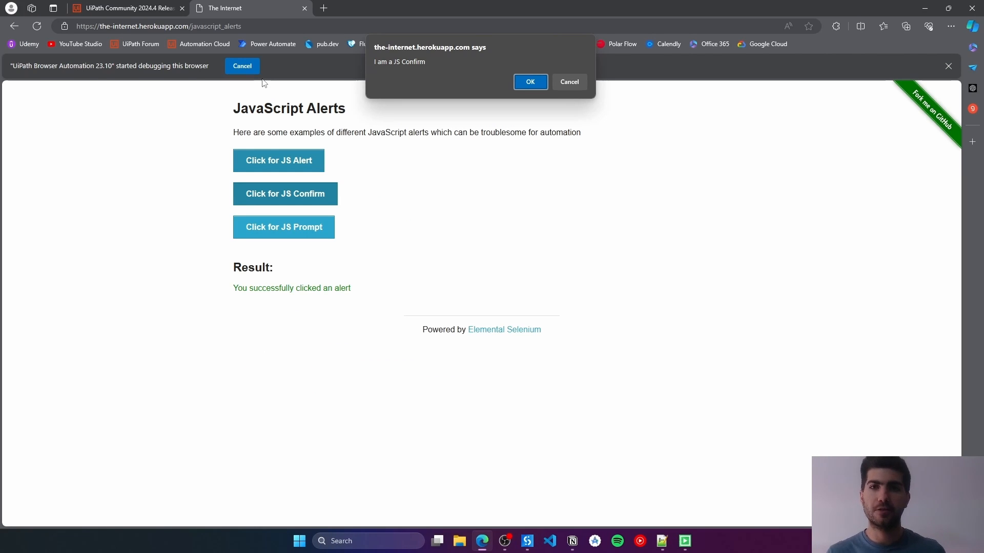
{"action": "left_click", "coordinate": [568, 81]}
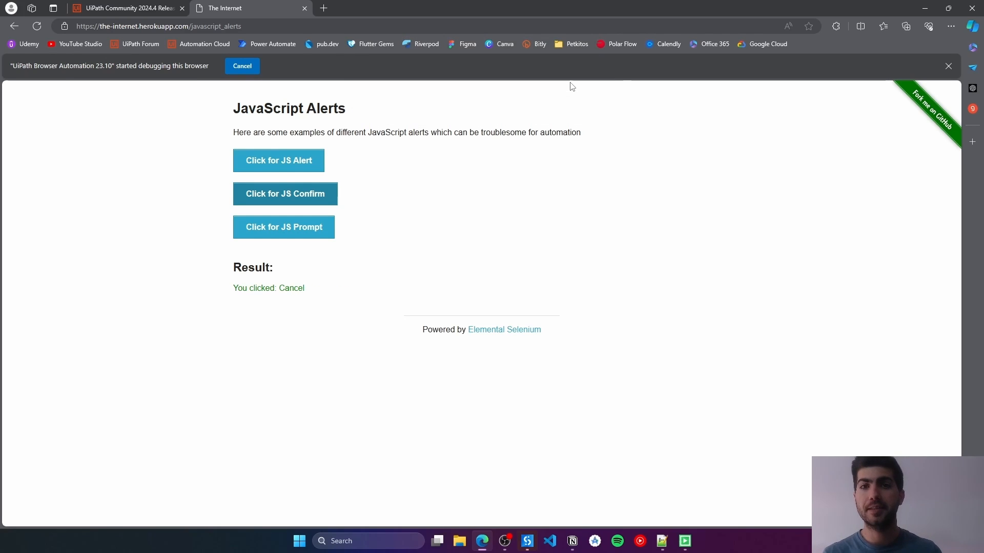
{"action": "mouse_move", "coordinate": [361, 260]}
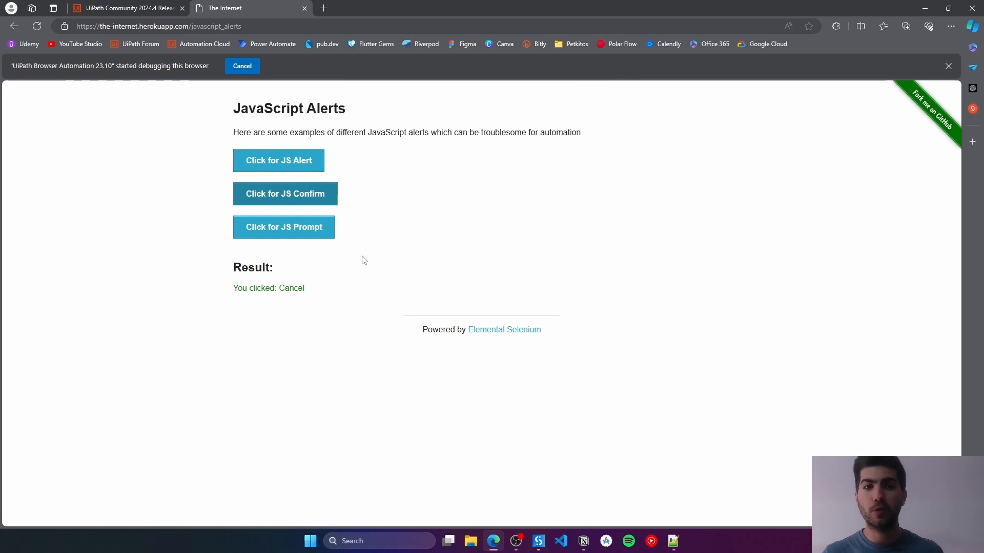
Step: Highlight the 'You clicked: Cancel' result text to confirm the dismissal
{"action": "double_click", "coordinate": [291, 288]}
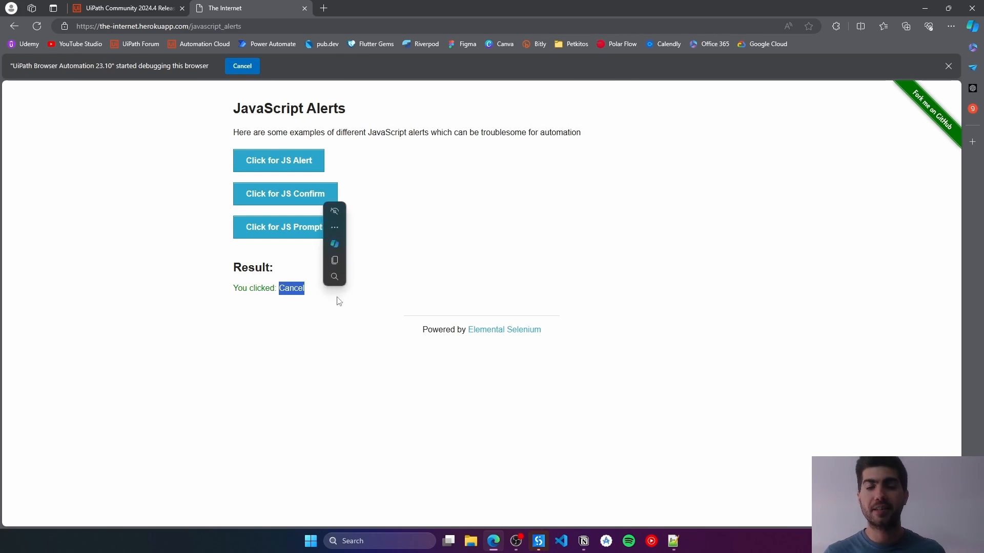
{"action": "left_click", "coordinate": [495, 273]}
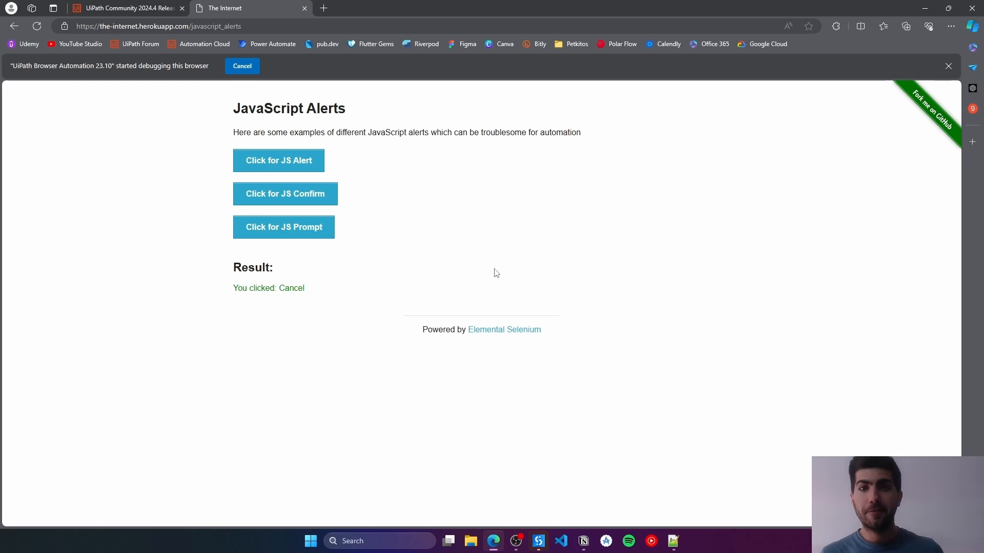